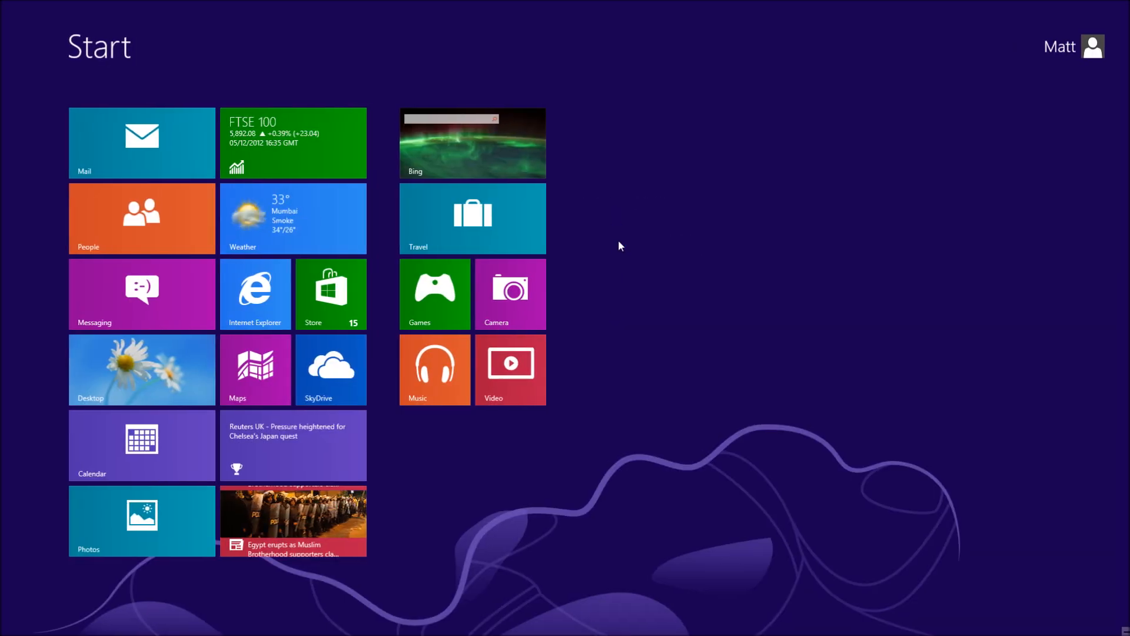
# Search Start for 'comp' and open Properties of the Computer result to show System details.
pyautogui.write('comp')
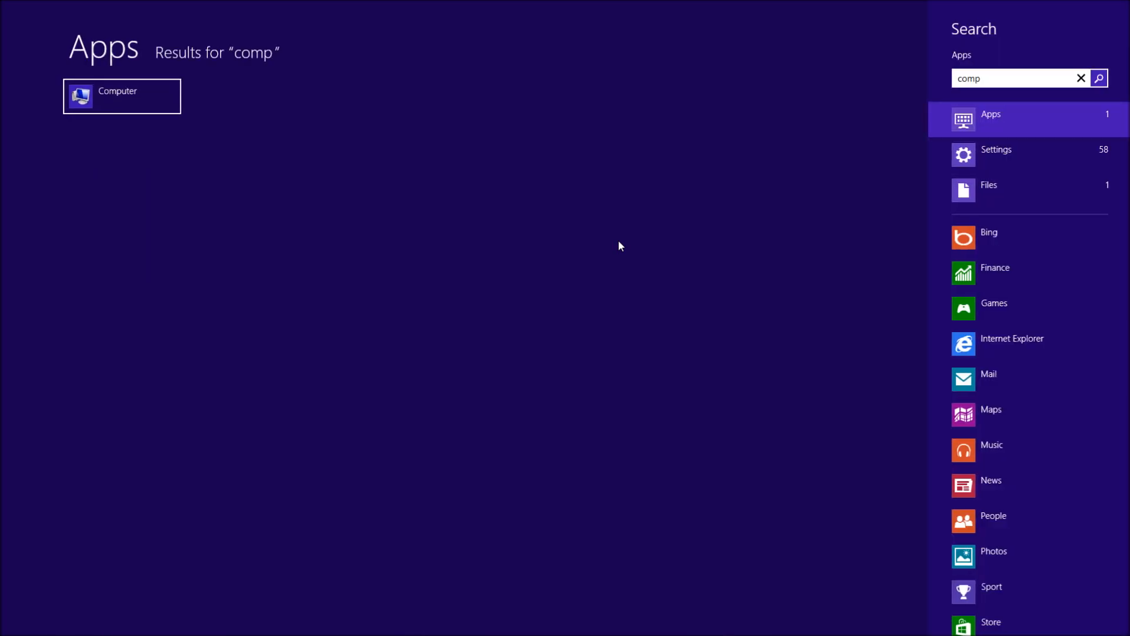
pyautogui.rightClick(121, 96)
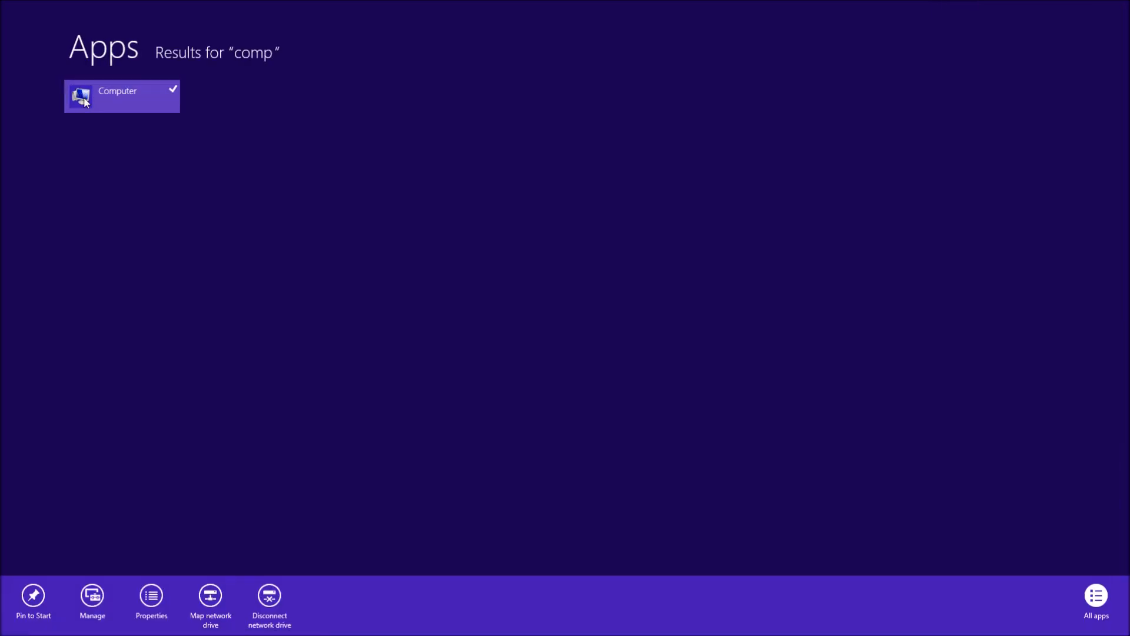
pyautogui.click(151, 603)
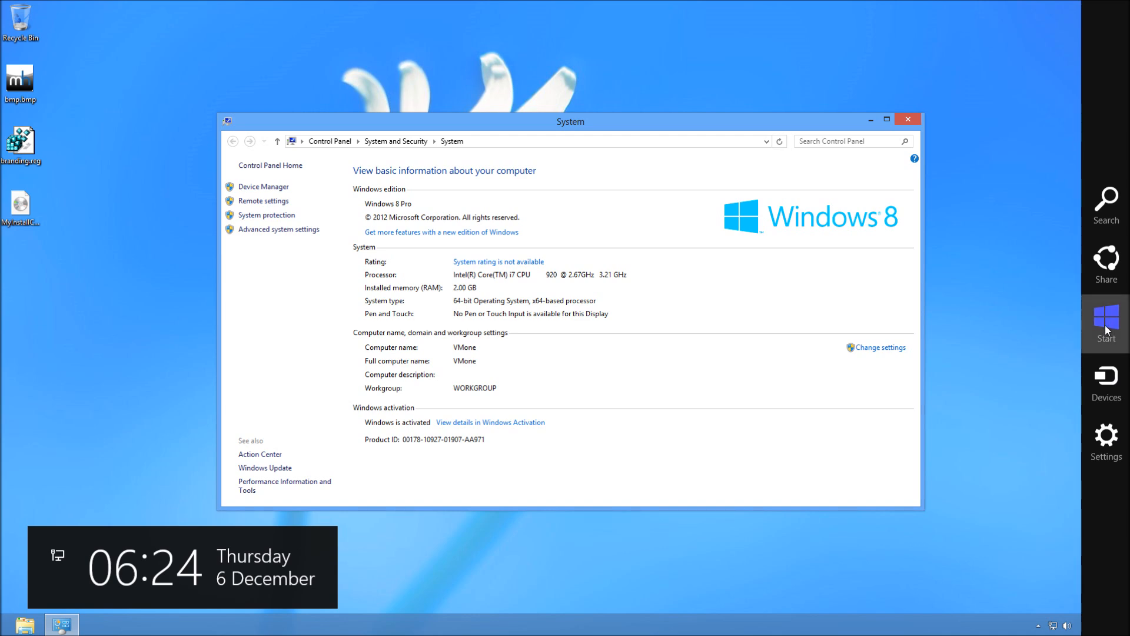
# Search Start for 'regedit' and launch the Registry Editor.
pyautogui.write('regedi')
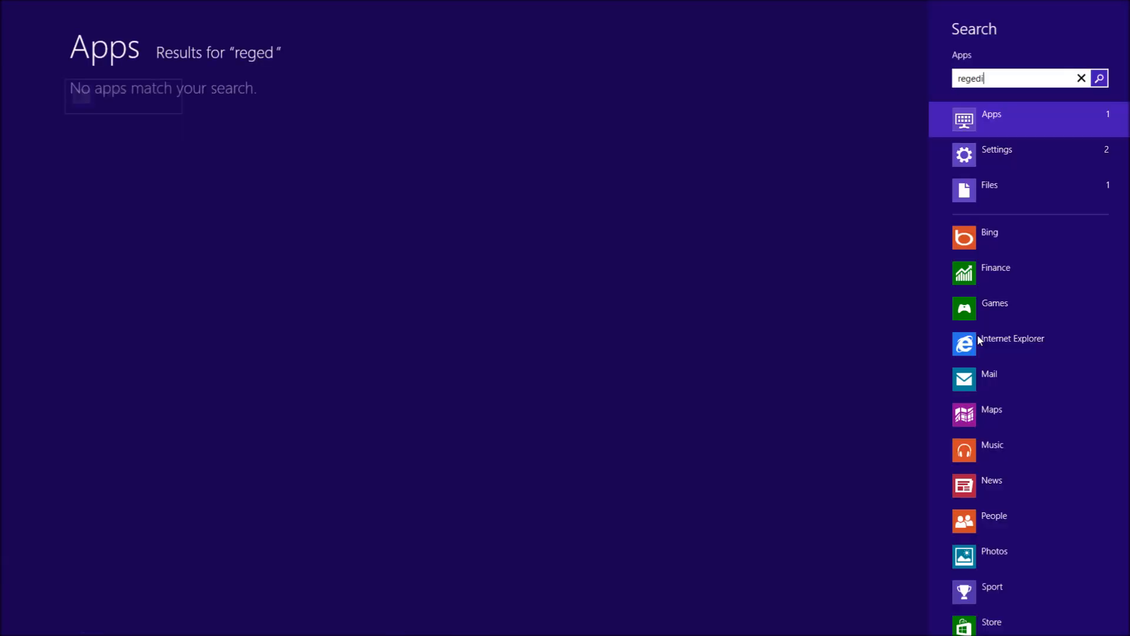
pyautogui.write('t')
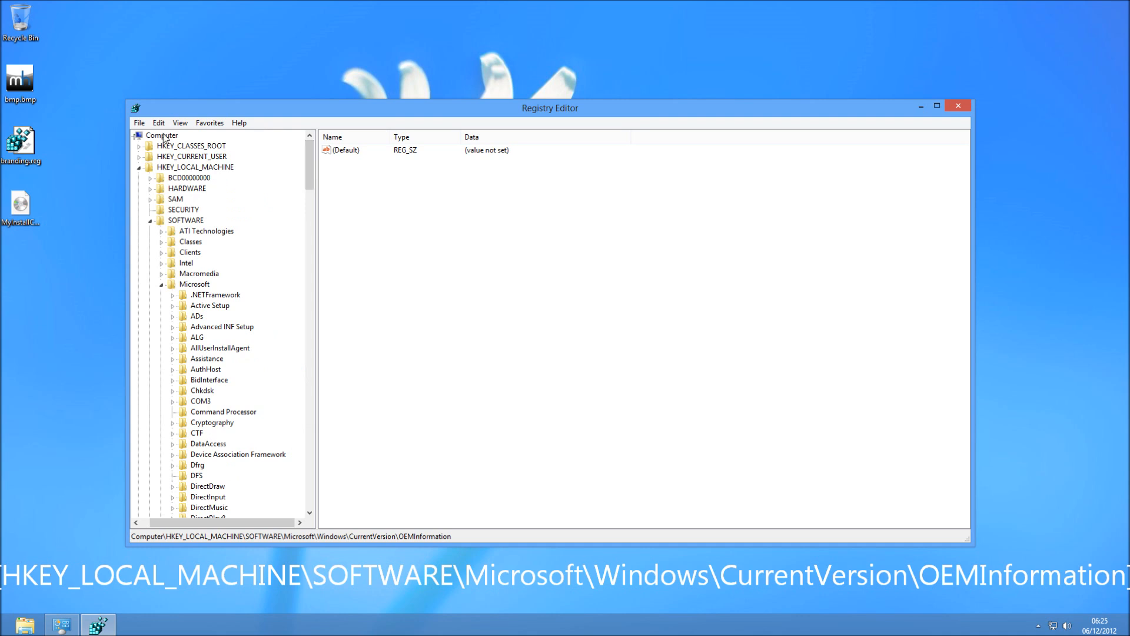
# Navigate HKEY_LOCAL_MACHINE\SOFTWARE\Microsoft\Windows\CurrentVersion and bring OEMInformation into view.
pyautogui.click(161, 134)
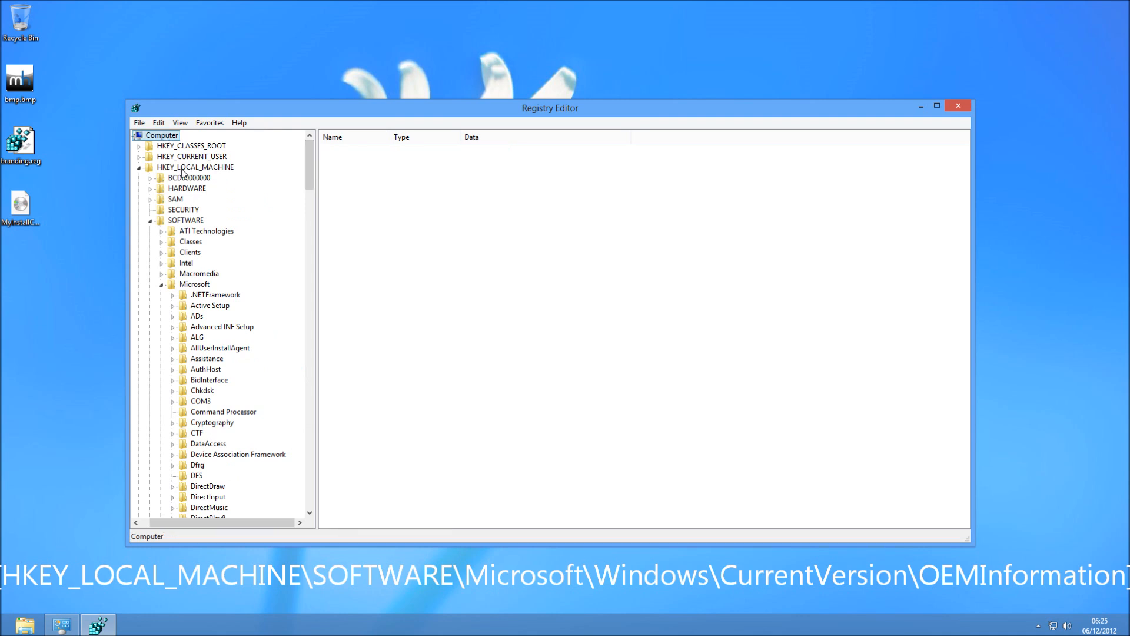
pyautogui.click(194, 166)
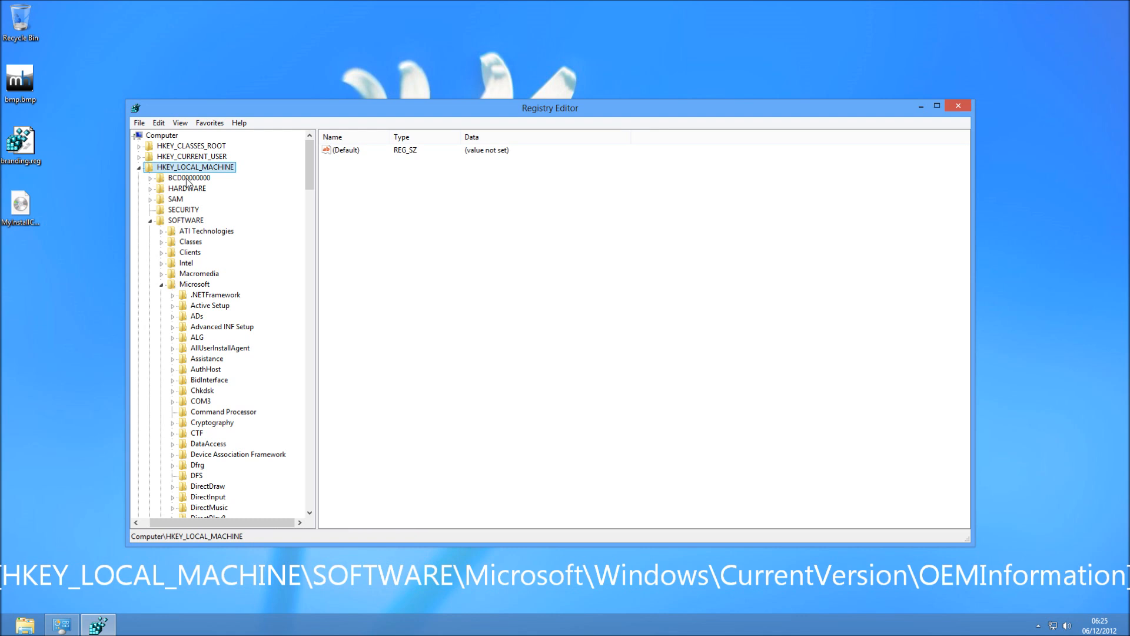
pyautogui.click(185, 220)
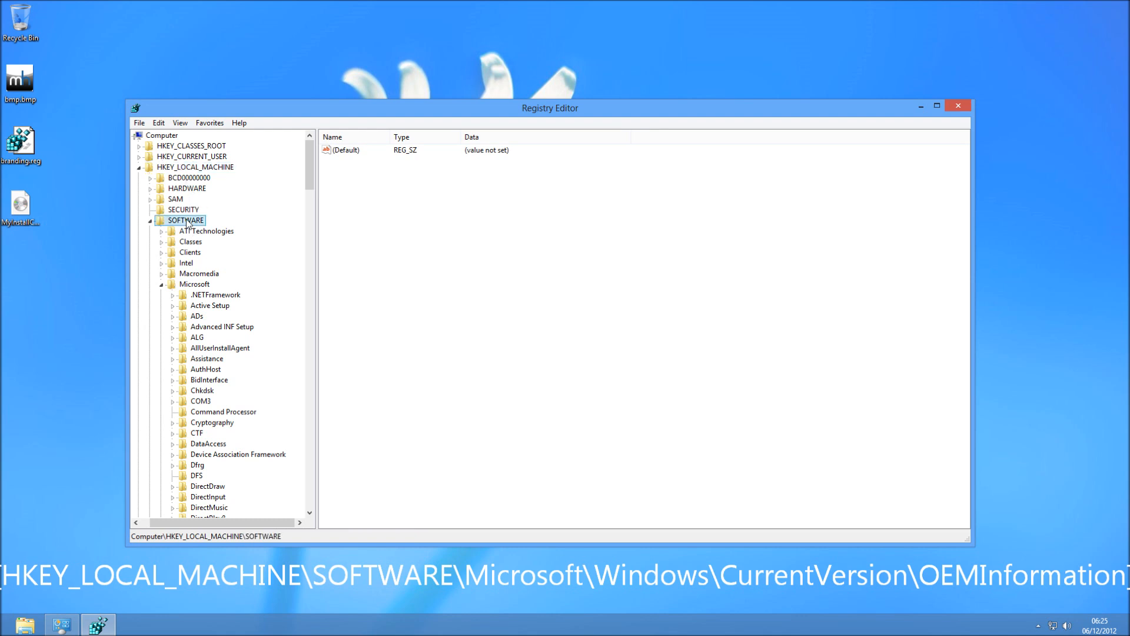
pyautogui.moveTo(204, 291)
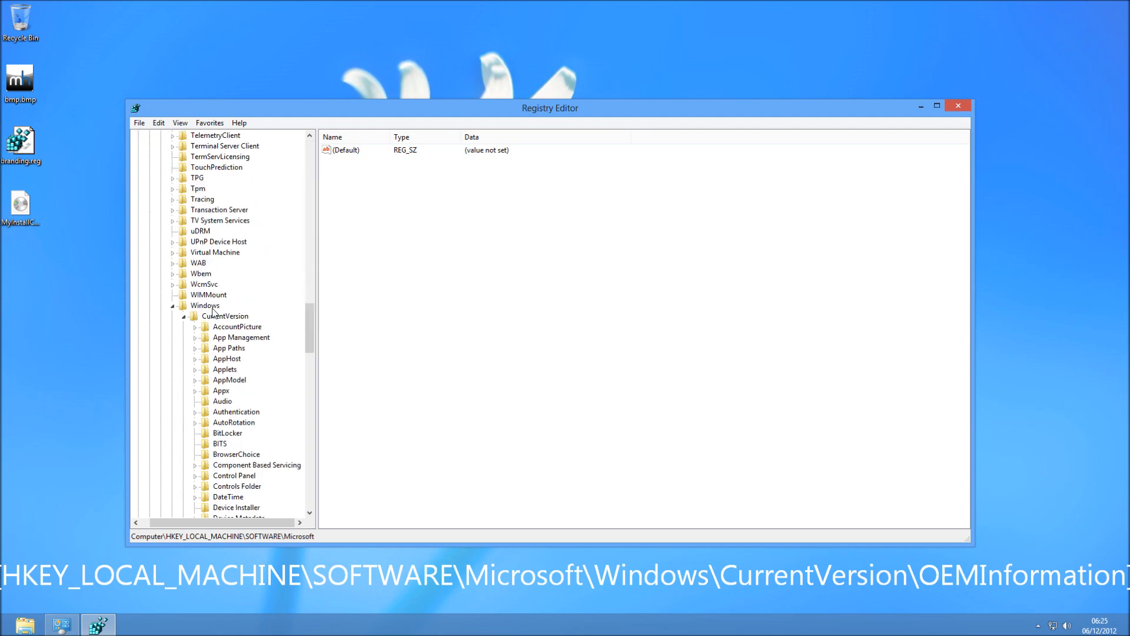
pyautogui.click(225, 315)
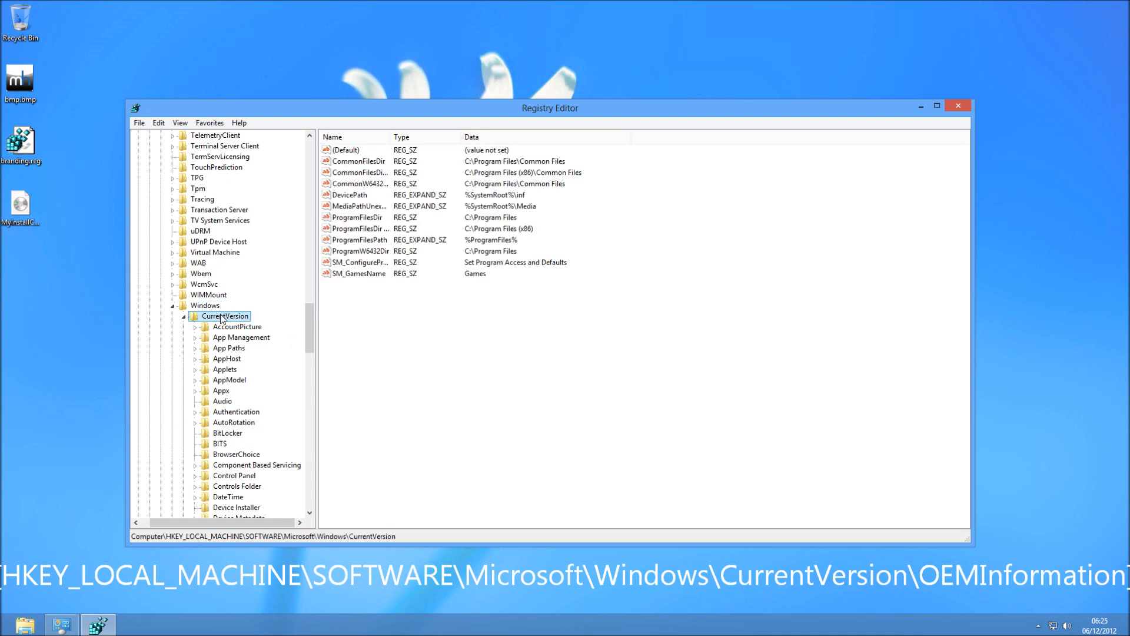
pyautogui.moveTo(304, 330)
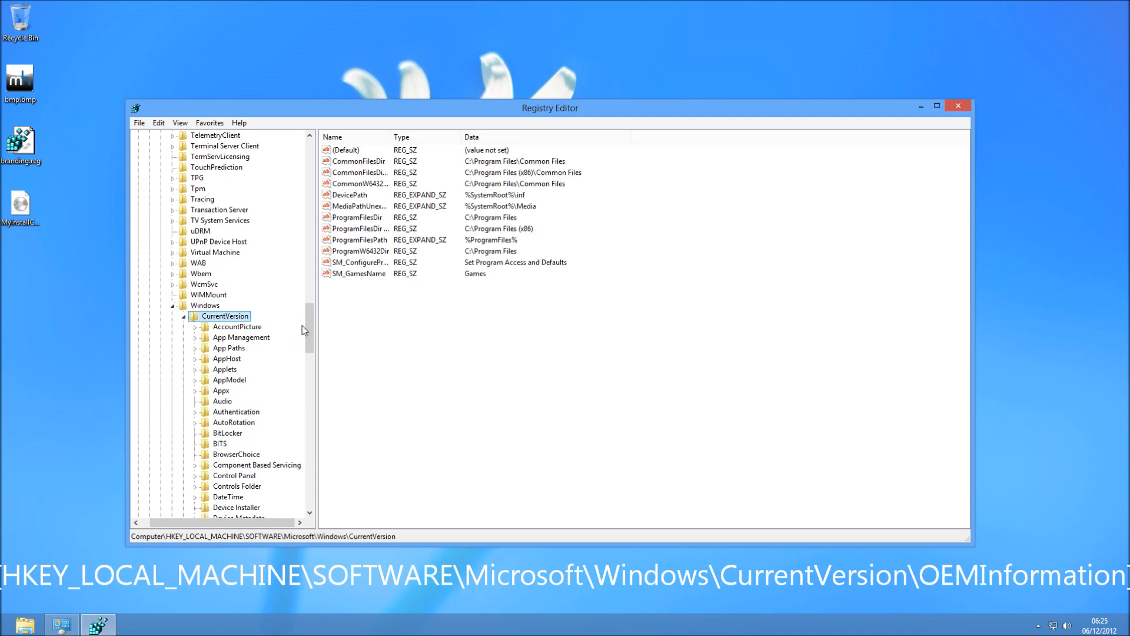
pyautogui.scroll(-3)
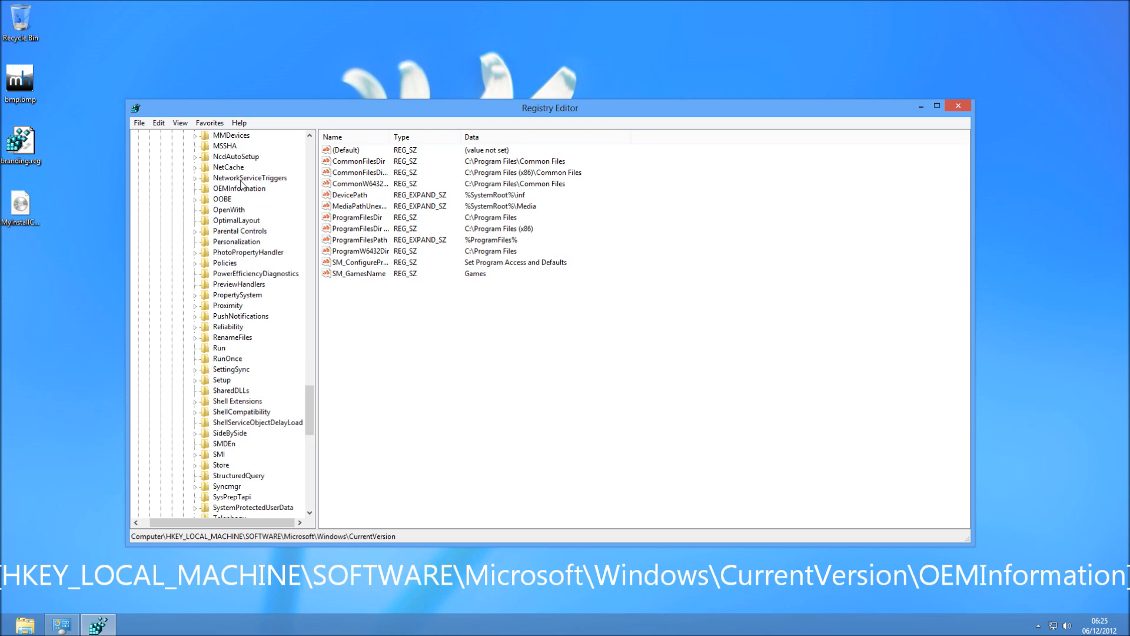
# Select the OEMInformation key, then the branding.reg file on the desktop.
pyautogui.click(239, 188)
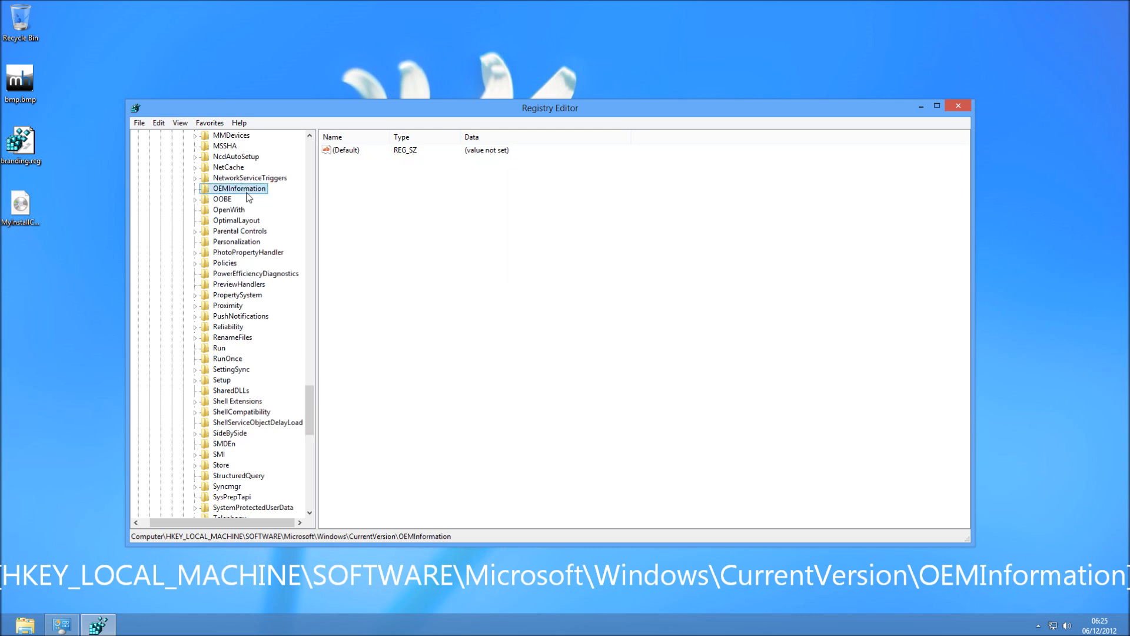
pyautogui.moveTo(287, 225)
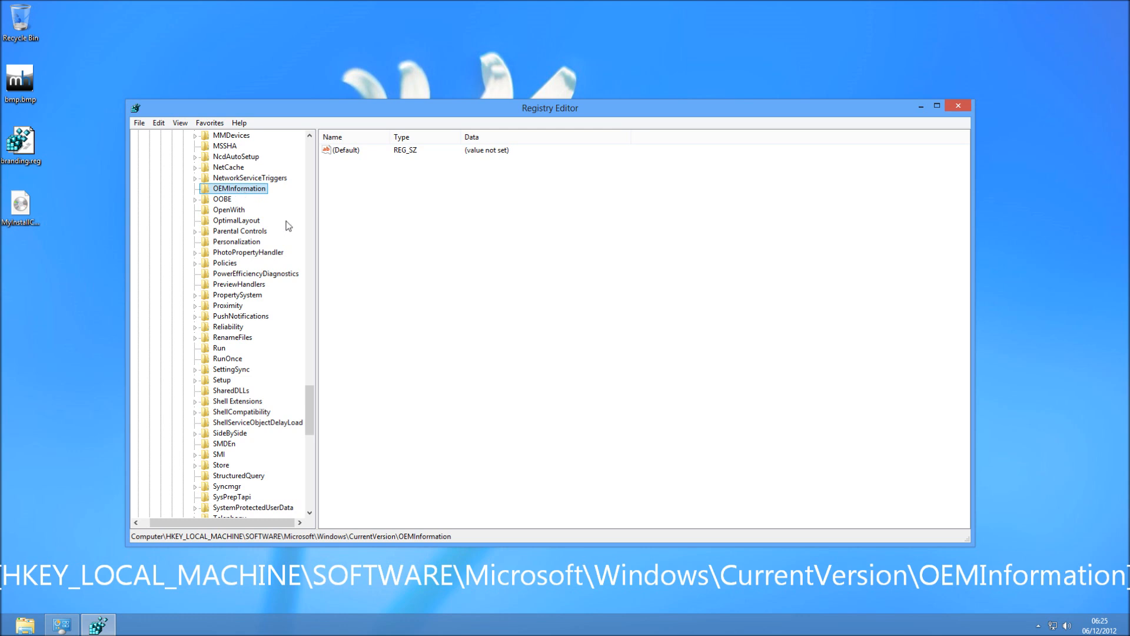
pyautogui.moveTo(188, 440)
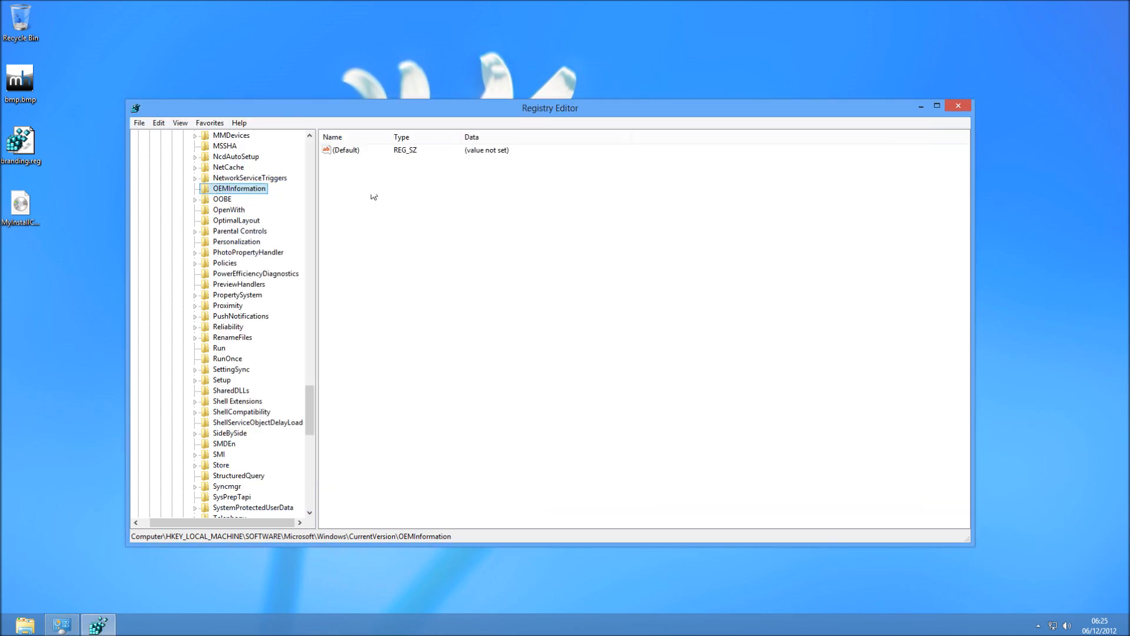
pyautogui.moveTo(161, 205)
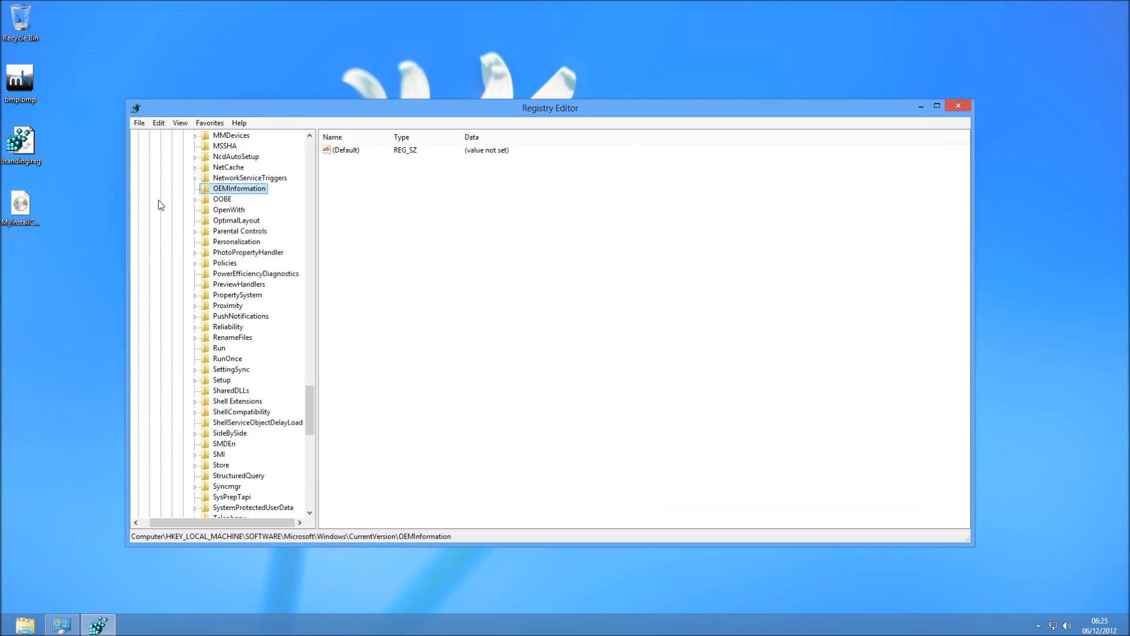
pyautogui.click(20, 140)
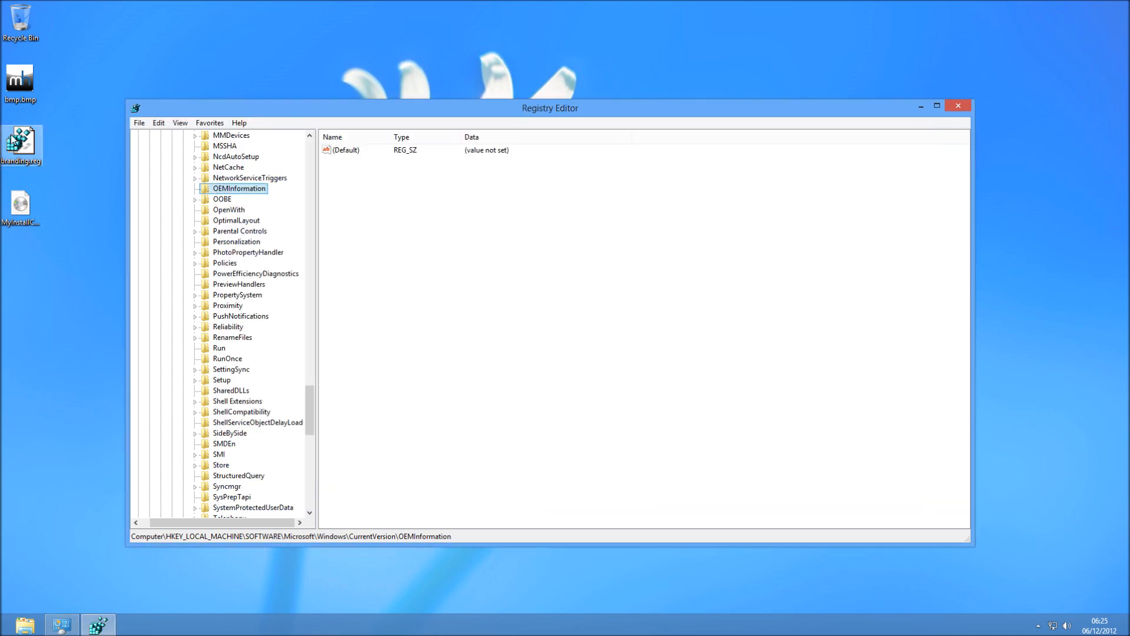
# Edit branding.reg in Notepad to view its Logo, Manufacturer, SupportHours, SupportURL and SupportPhone entries.
pyautogui.rightClick(21, 140)
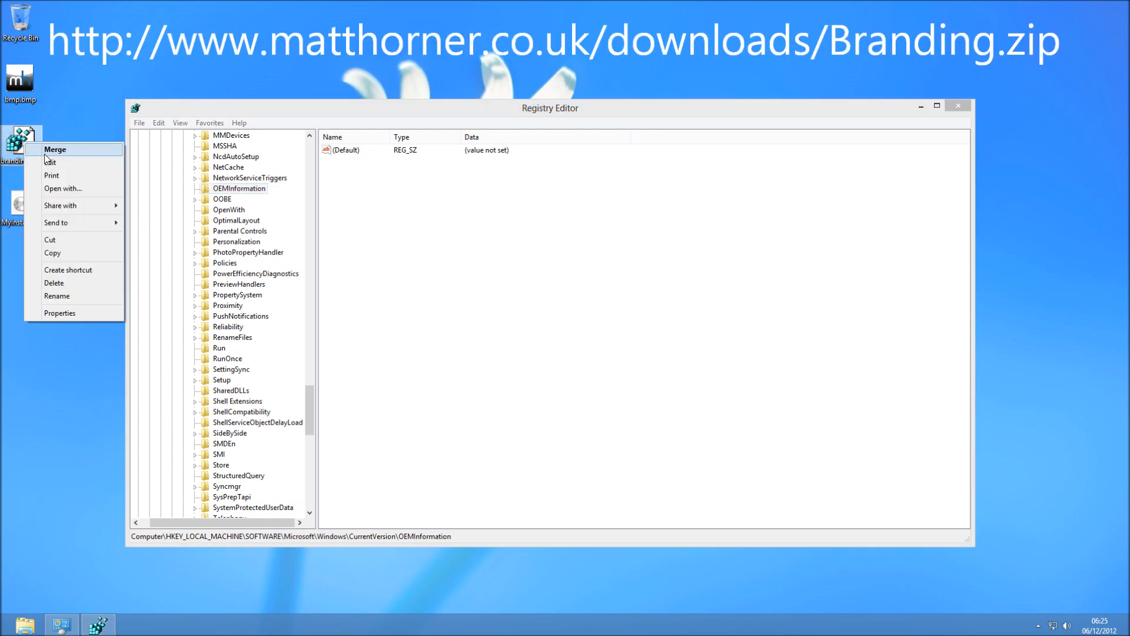
pyautogui.click(55, 149)
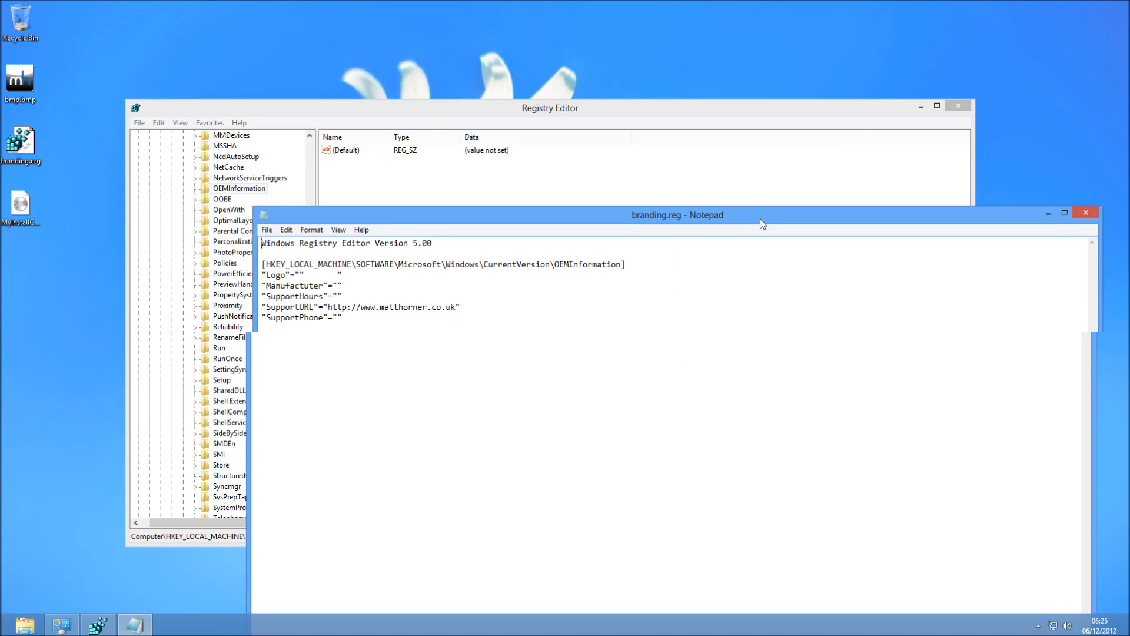
pyautogui.moveTo(678, 215); pyautogui.dragTo(755, 188)
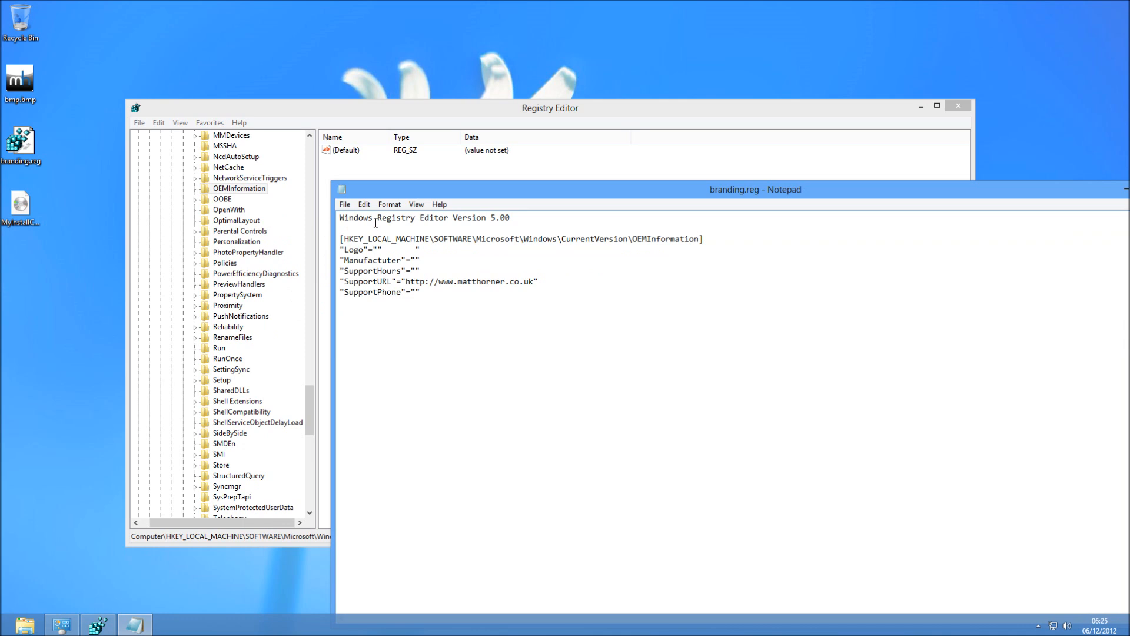
pyautogui.moveTo(326, 193)
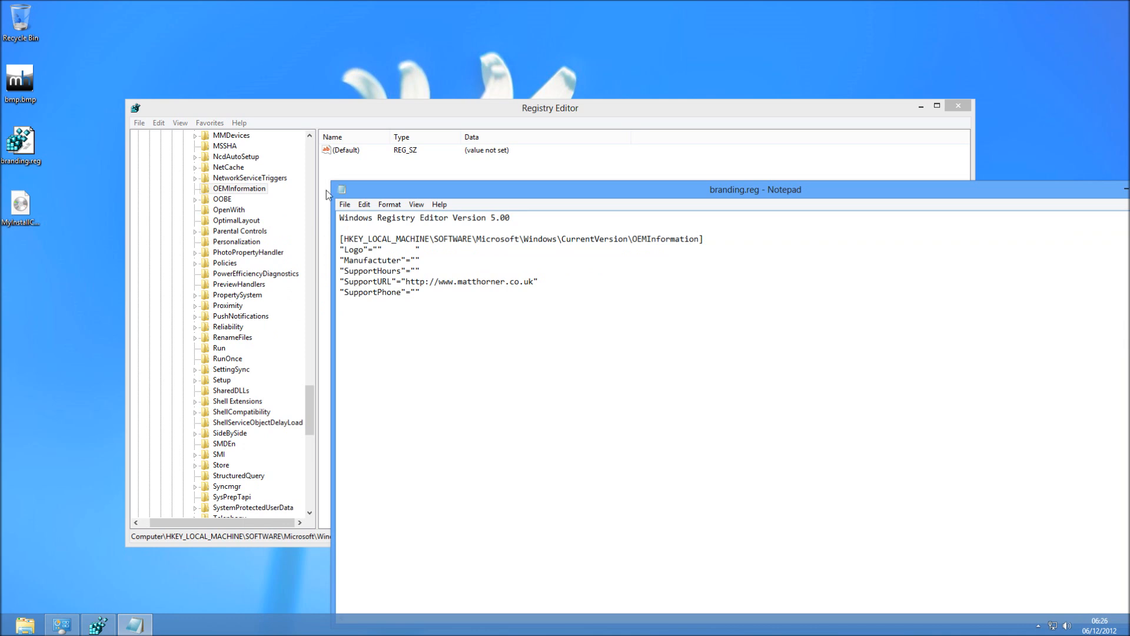
pyautogui.moveTo(515, 192)
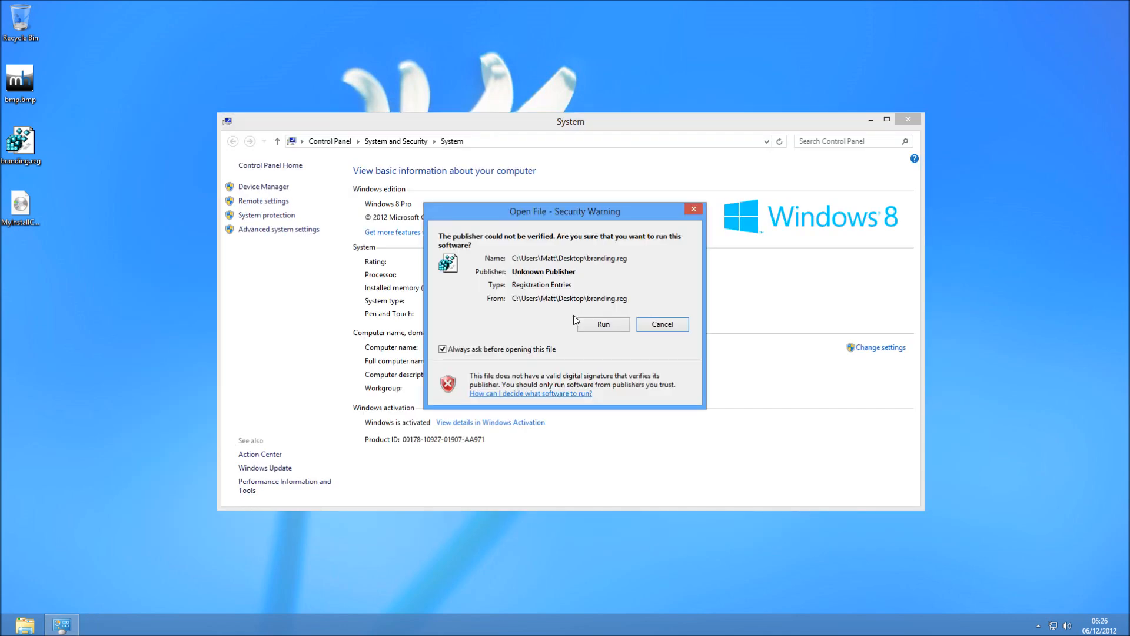
# Run branding.reg despite the unverified publisher warning to merge its entries.
pyautogui.click(603, 324)
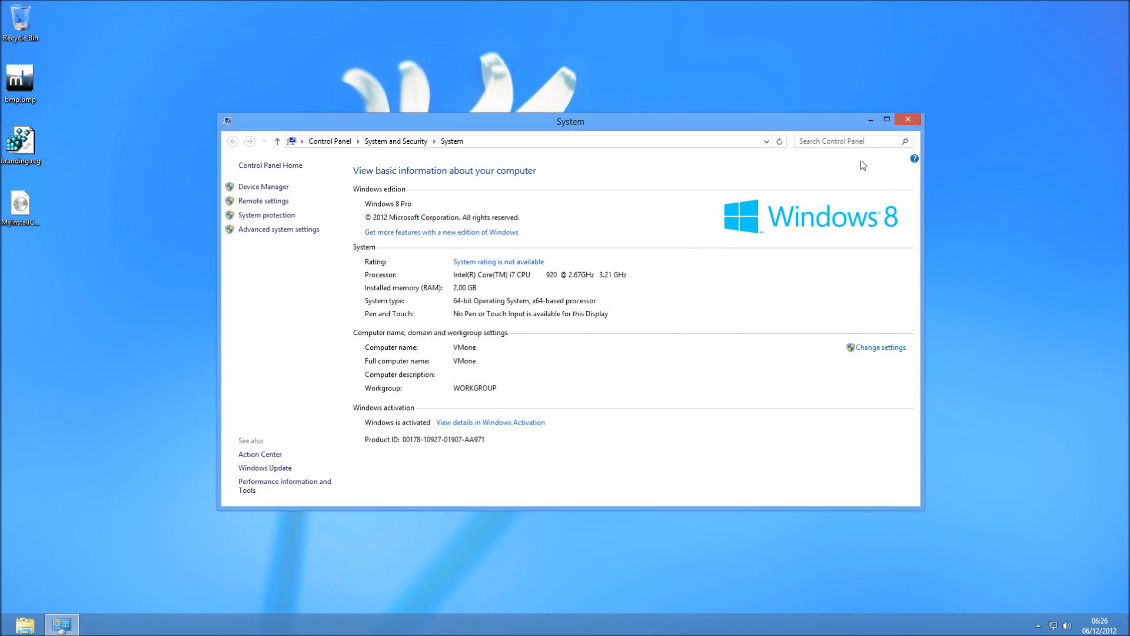
# Refresh the System page to reveal OEM Info and follow its Online support link.
pyautogui.click(907, 119)
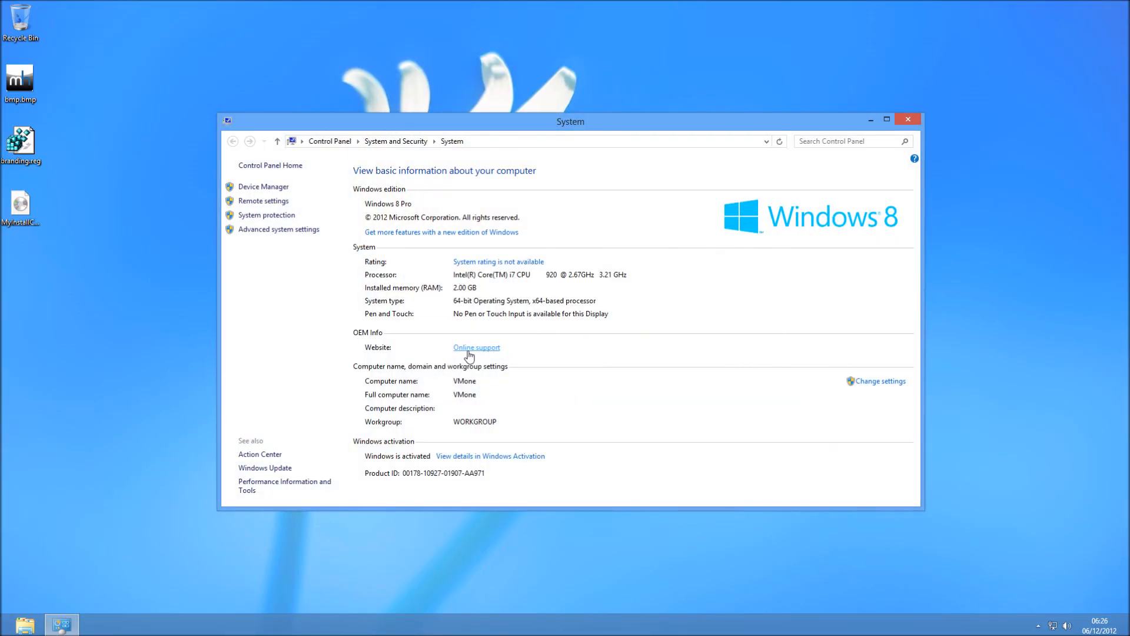
pyautogui.click(477, 346)
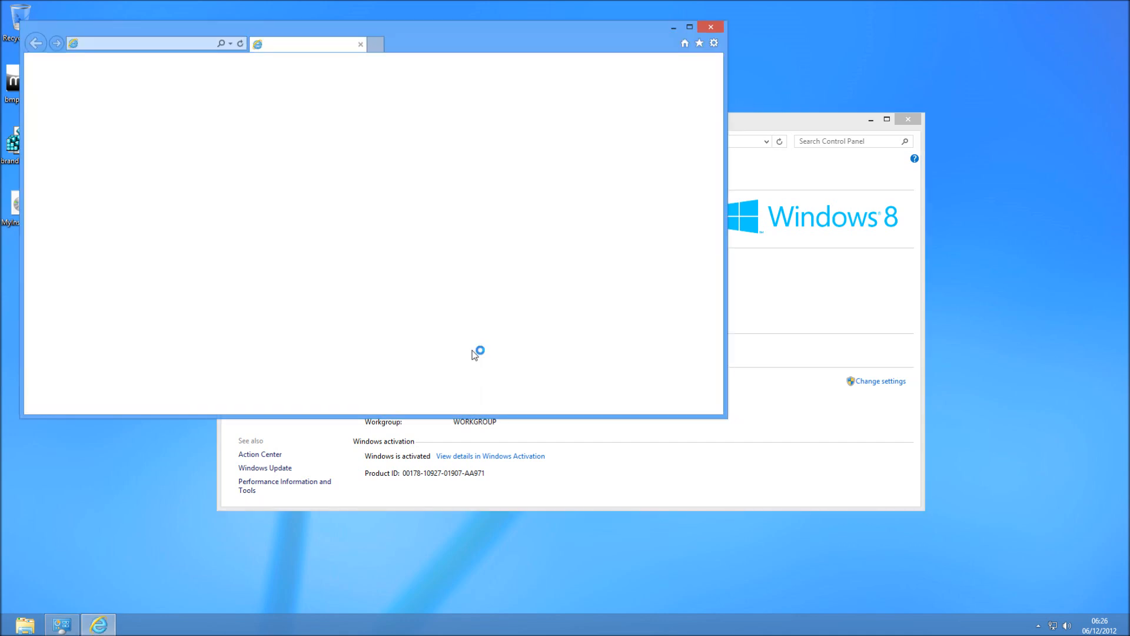